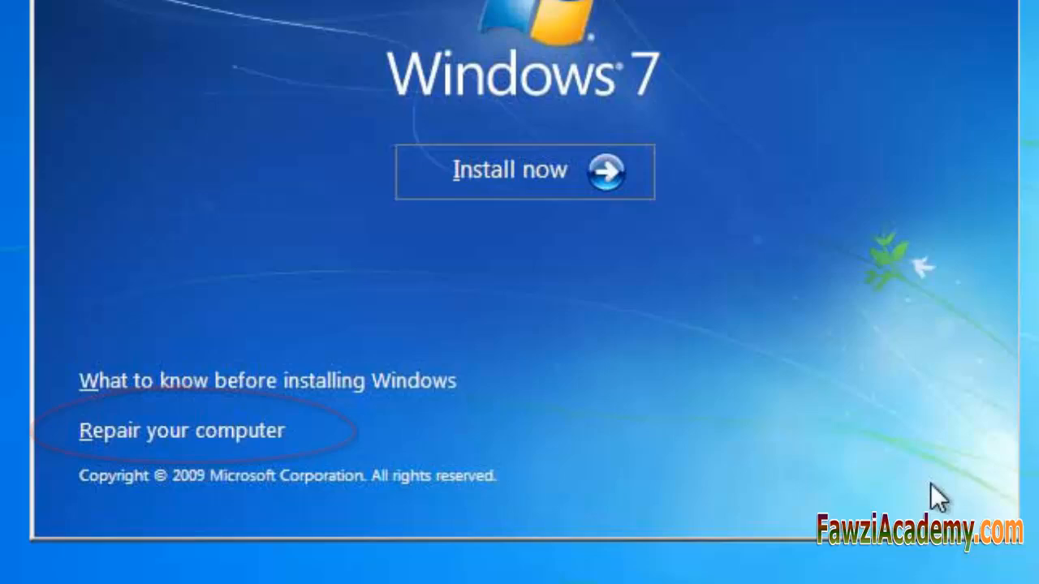
Choose 'Repair your computer' so recovery options list the Windows 7 installation on (C:)
click(182, 430)
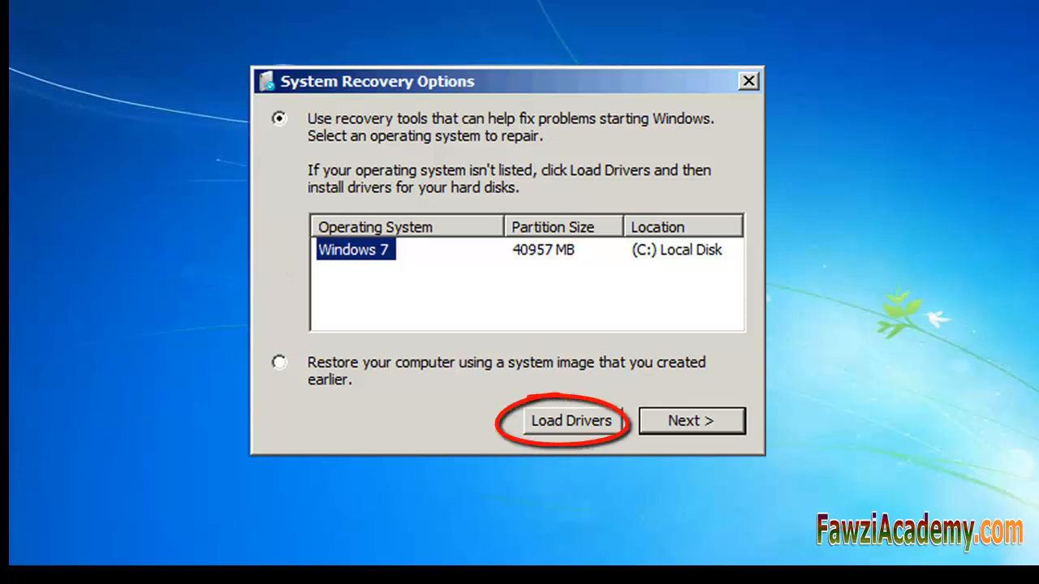
Via Load Drivers, reach Local Disk (C:) Properties, untick 'Compress this drive to save disk space' and apply
click(571, 421)
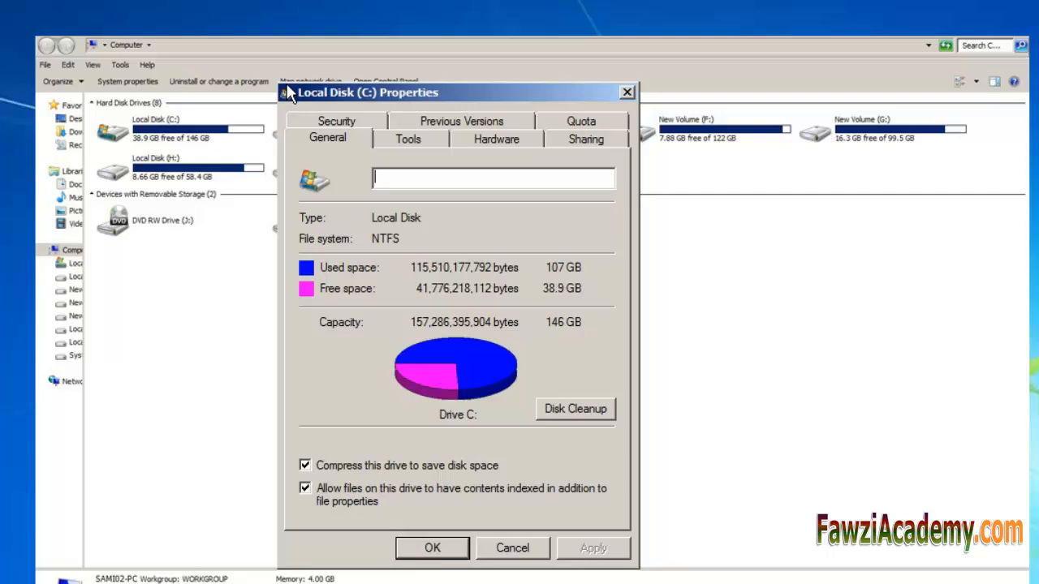
click(305, 464)
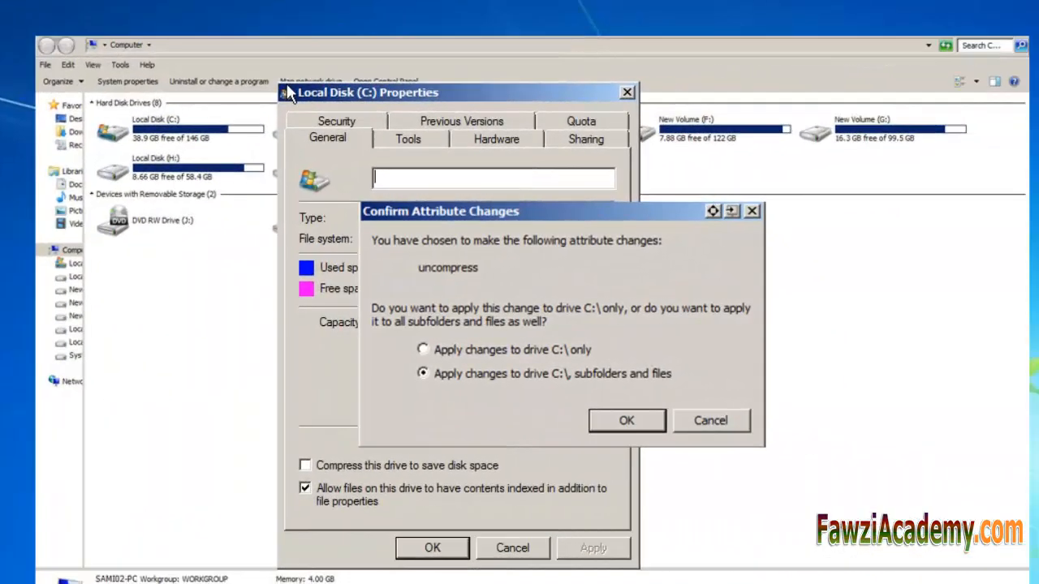